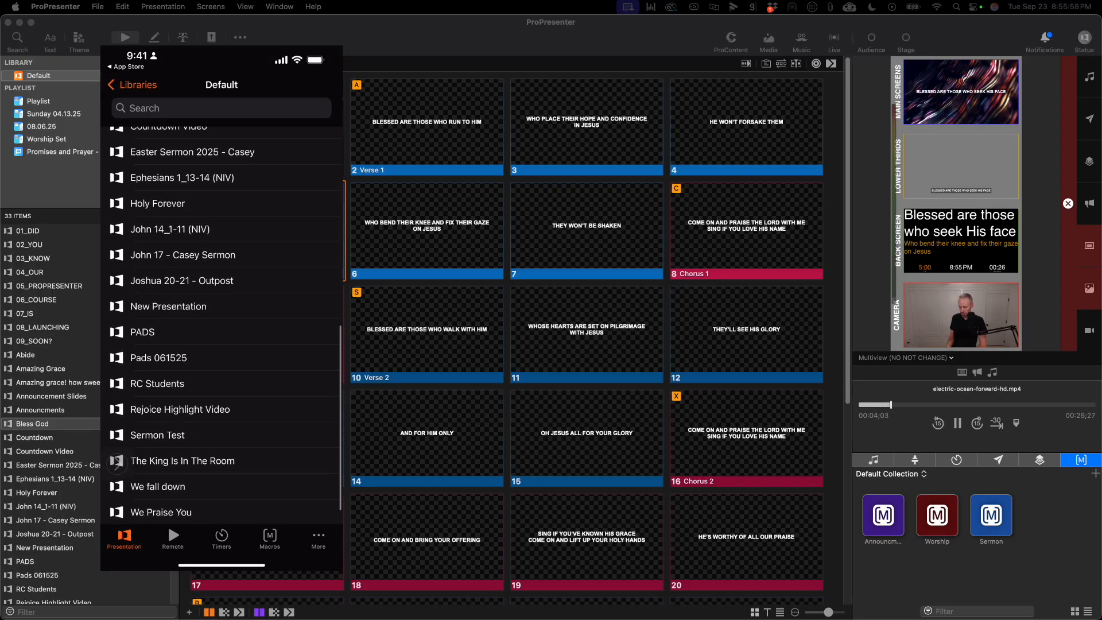
# Return to Libraries and show the Playlists list instead.
pyautogui.click(132, 84)
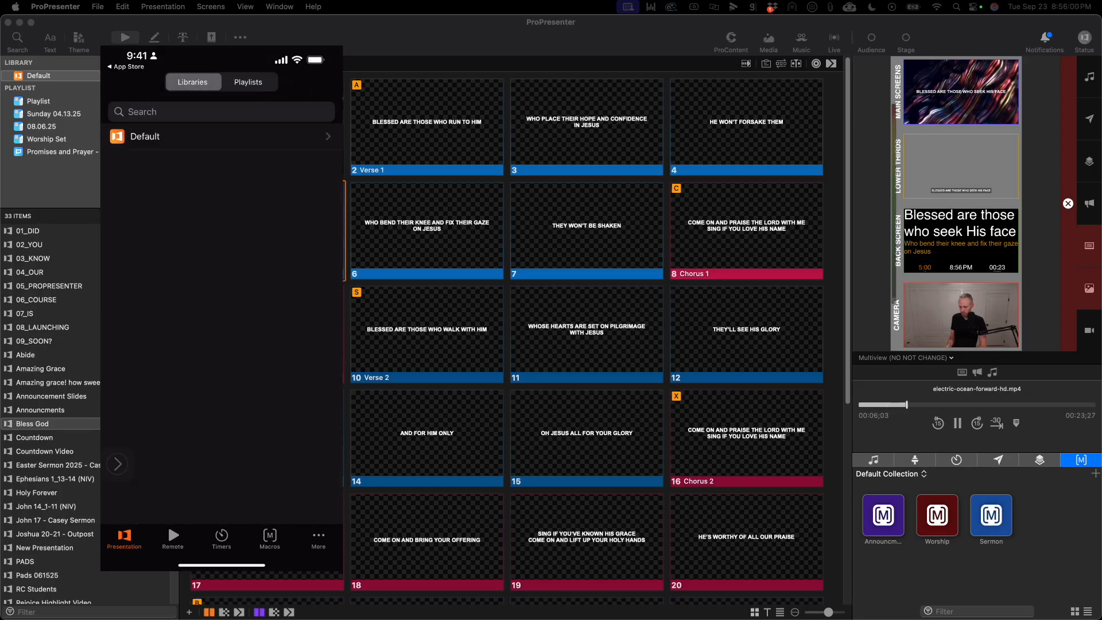
pyautogui.click(248, 81)
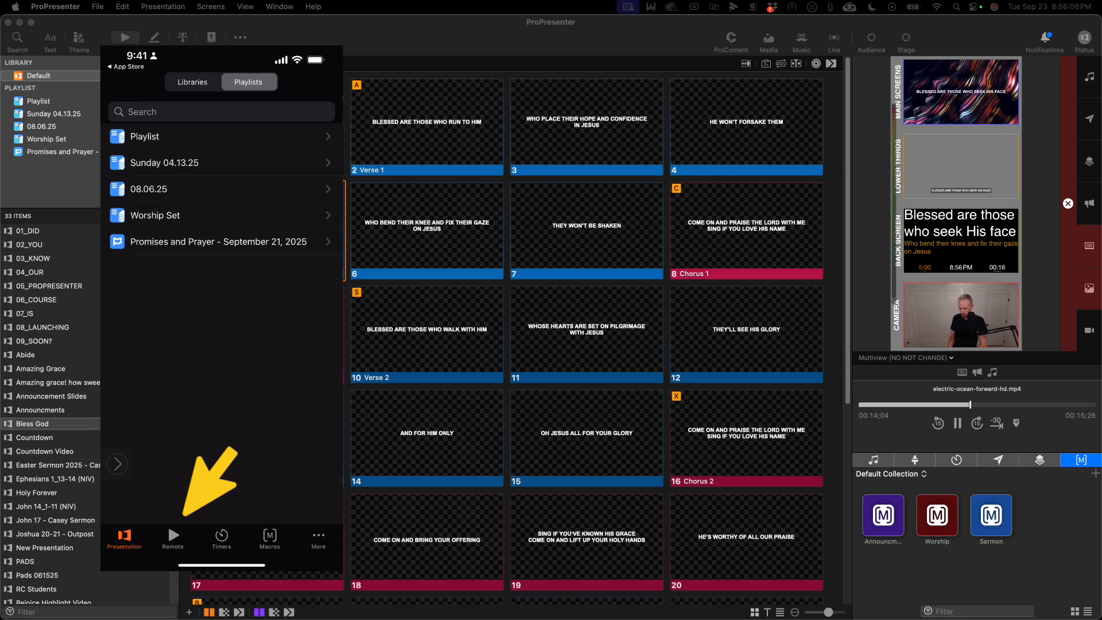
# Take Bless God slides 6, Chorus 1, Verse 2, 12 and the following slide live from the Remote.
pyautogui.click(173, 540)
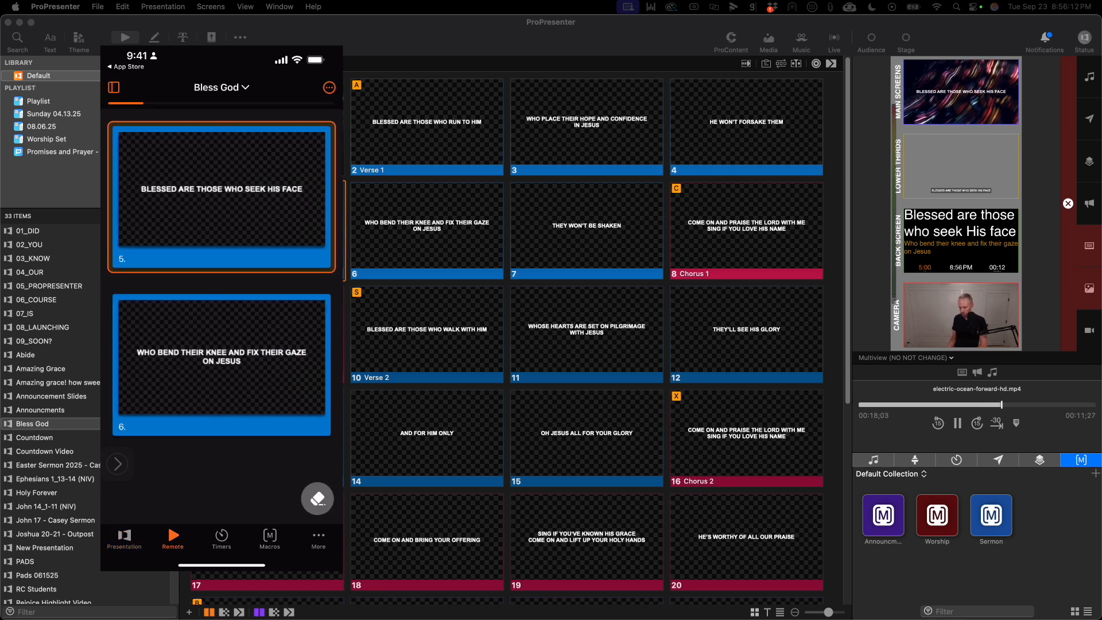
pyautogui.click(425, 231)
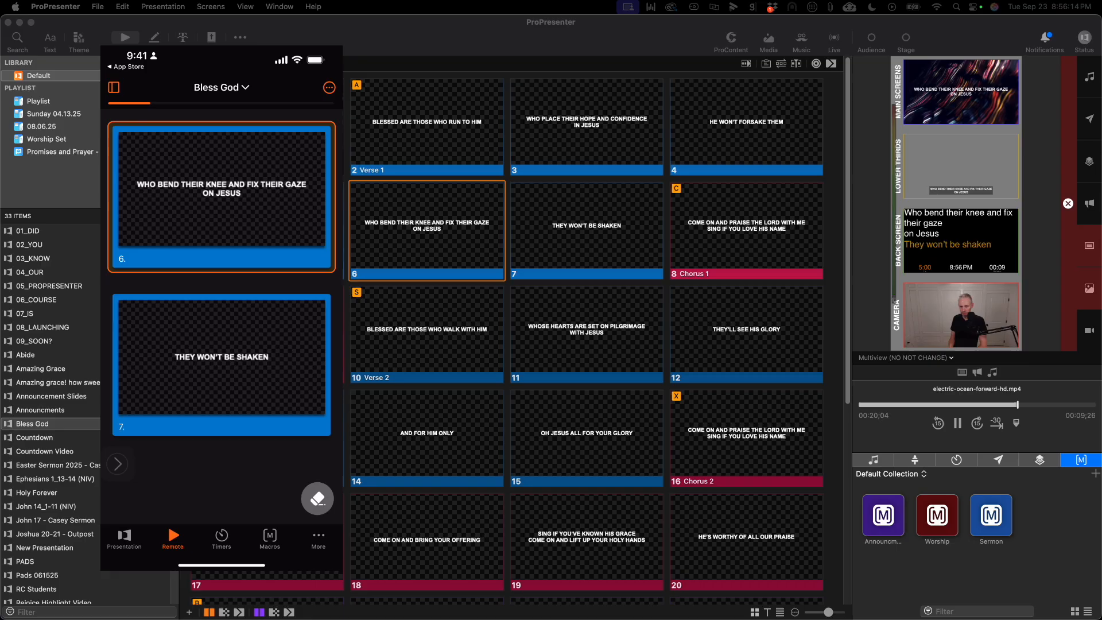
pyautogui.click(746, 231)
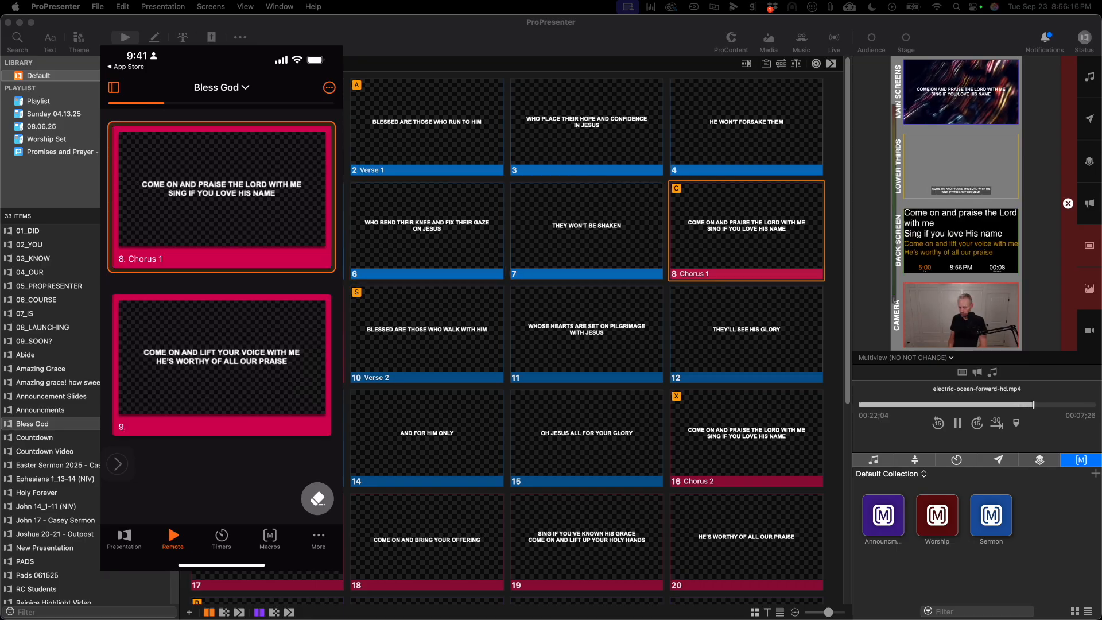
pyautogui.click(426, 334)
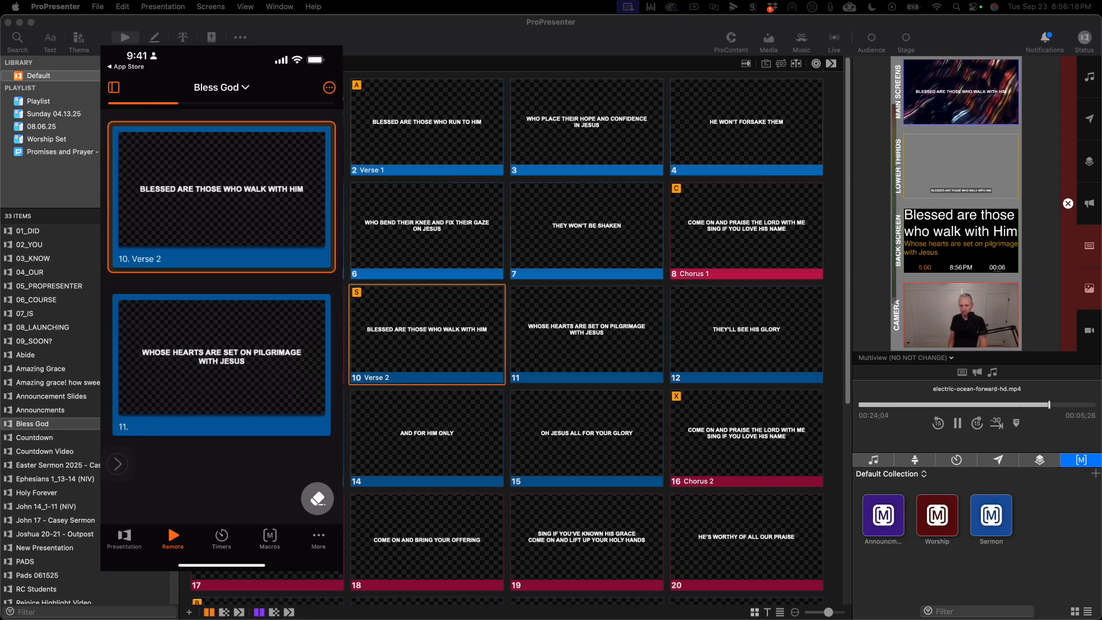
pyautogui.click(746, 334)
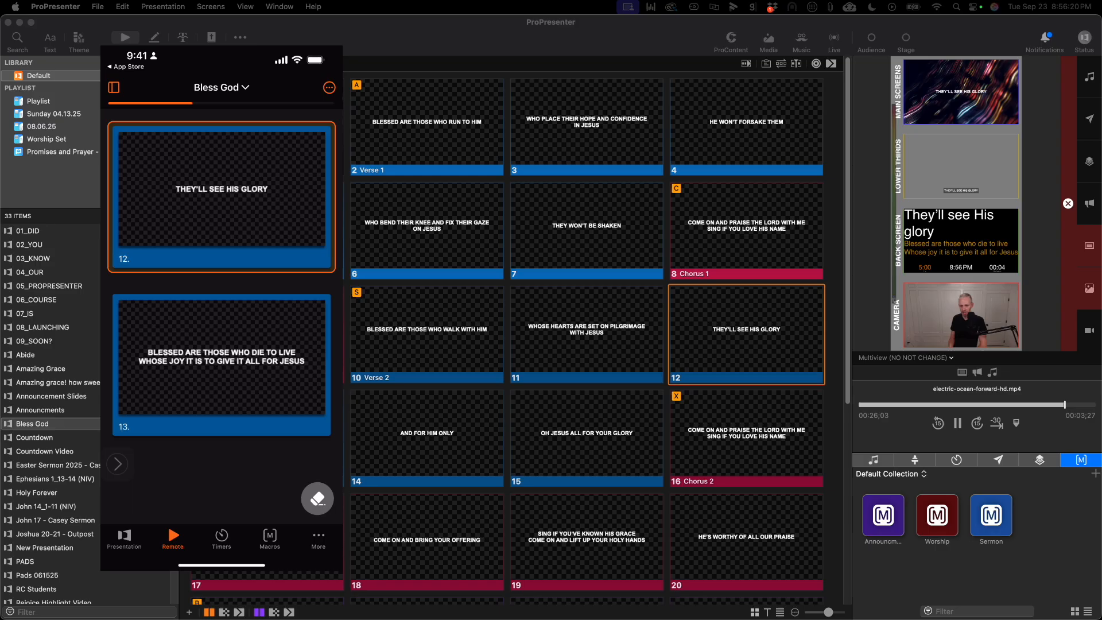
pyautogui.click(221, 540)
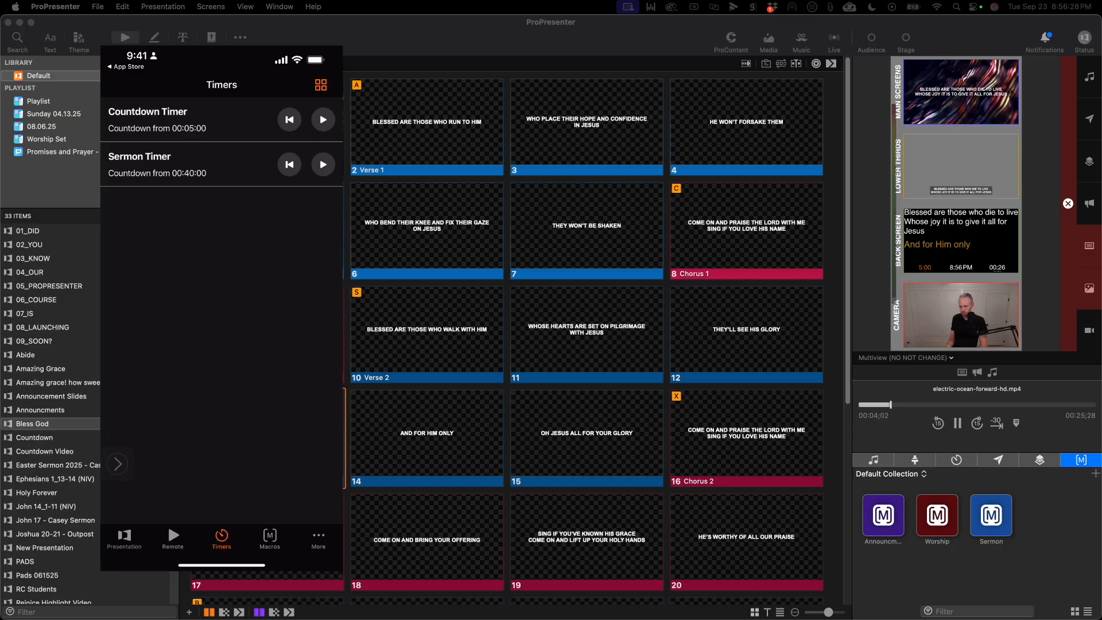
# Start, stop and reset the Countdown Timer to 5:00, and view its duration picker.
pyautogui.click(148, 112)
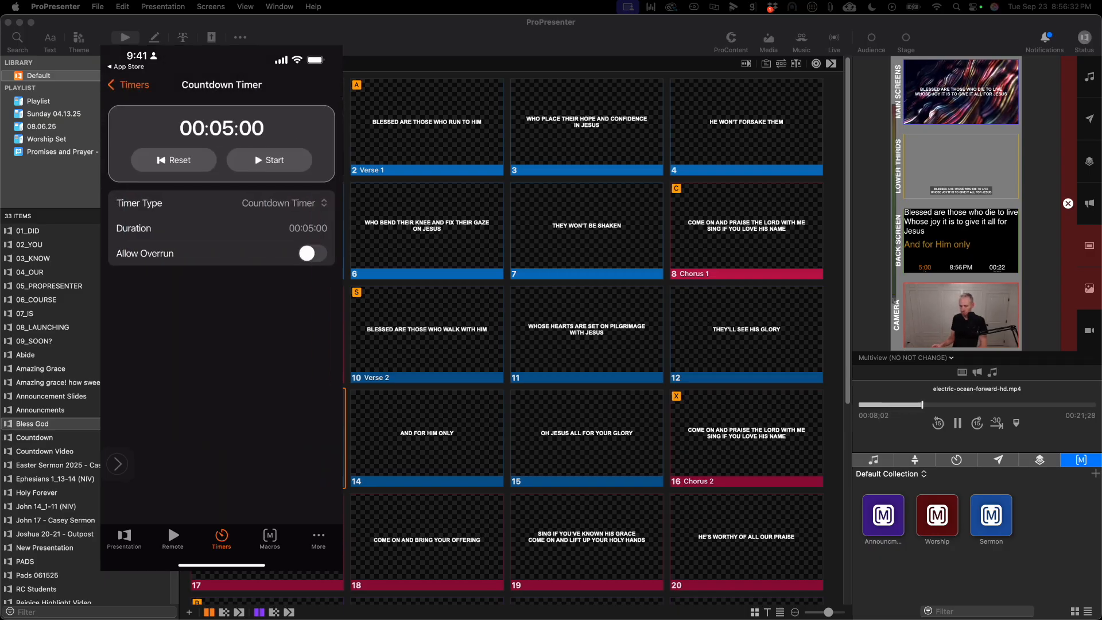
pyautogui.click(269, 160)
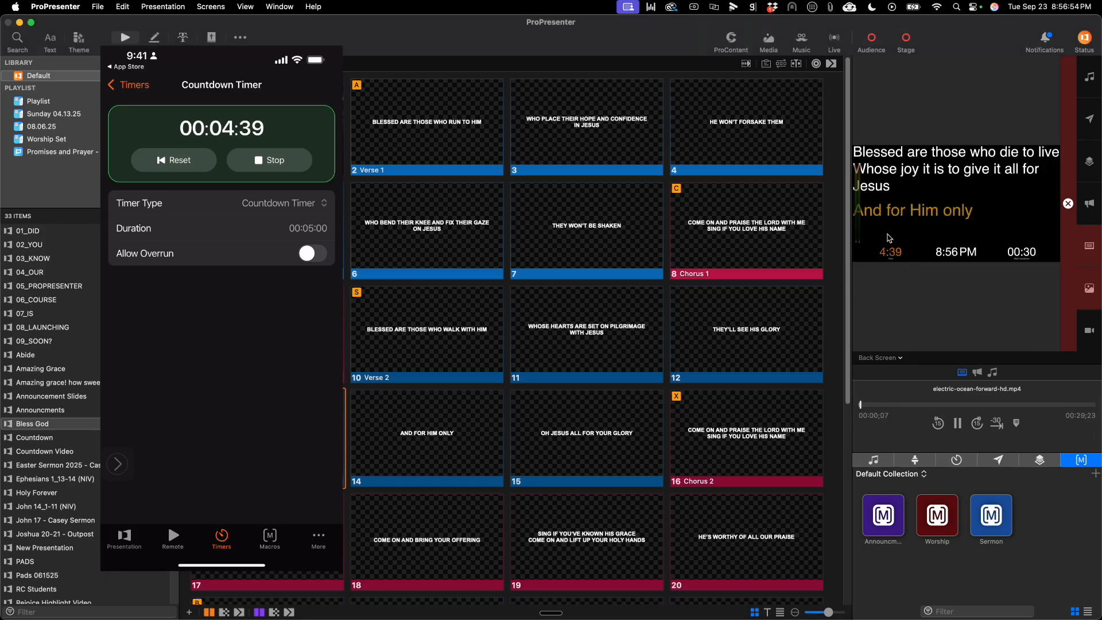
pyautogui.click(268, 160)
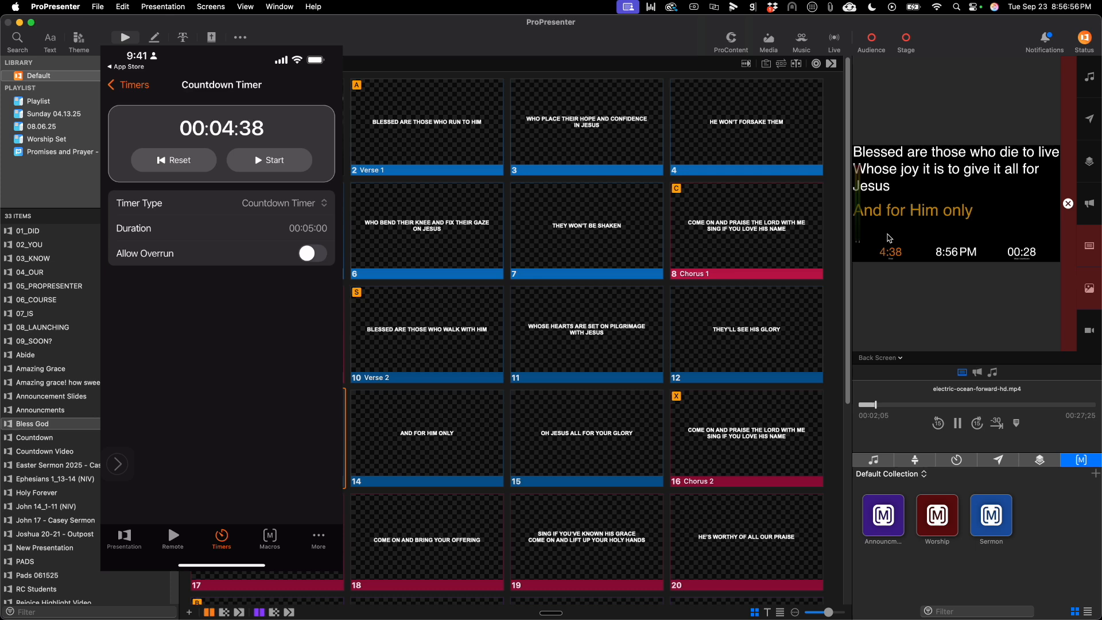
pyautogui.click(173, 159)
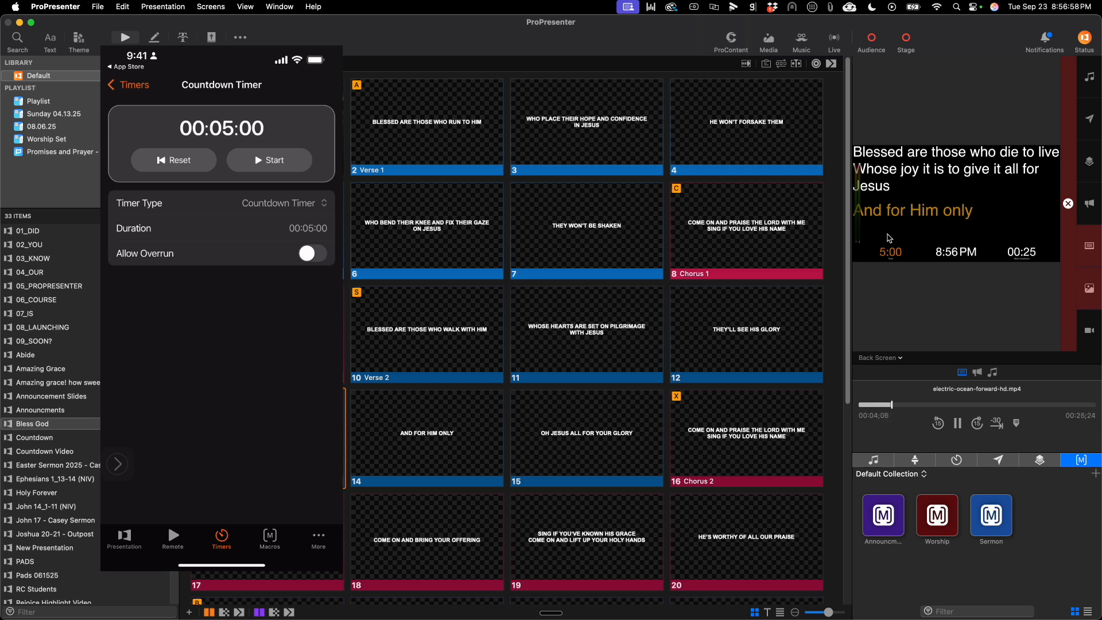
pyautogui.click(307, 228)
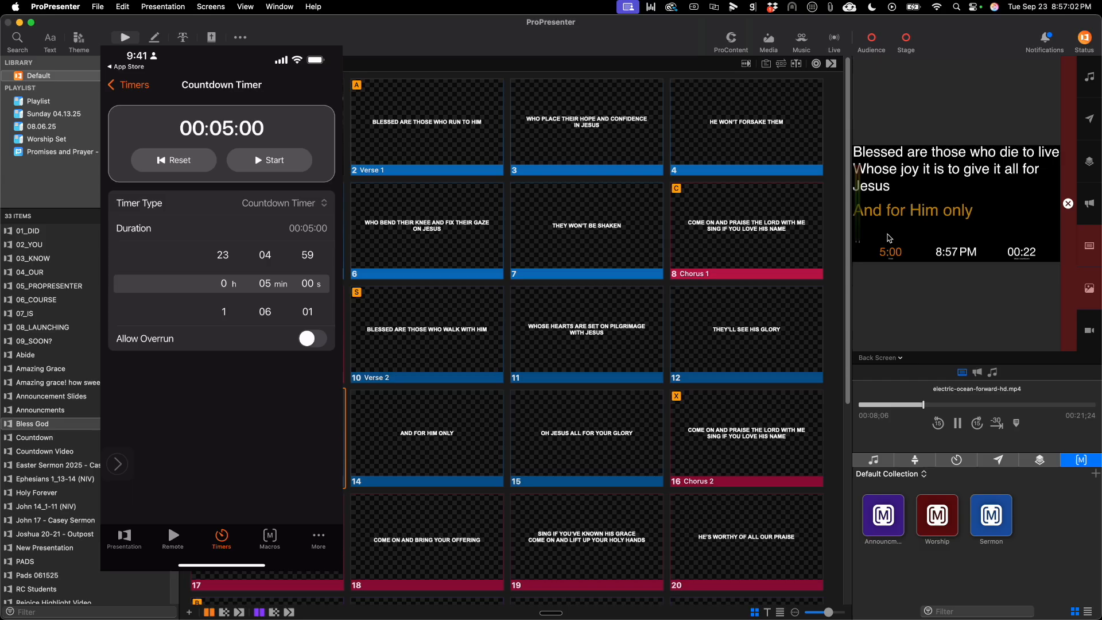
# Return to the timer list, toggle tile and list views, then go to the Macros list.
pyautogui.click(132, 84)
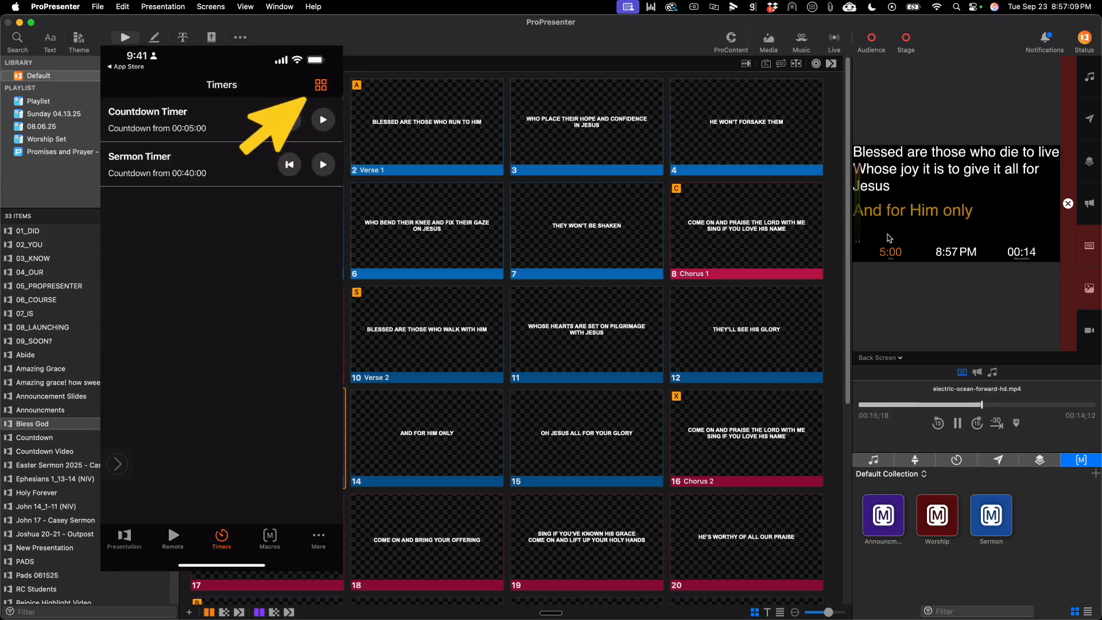
pyautogui.click(322, 84)
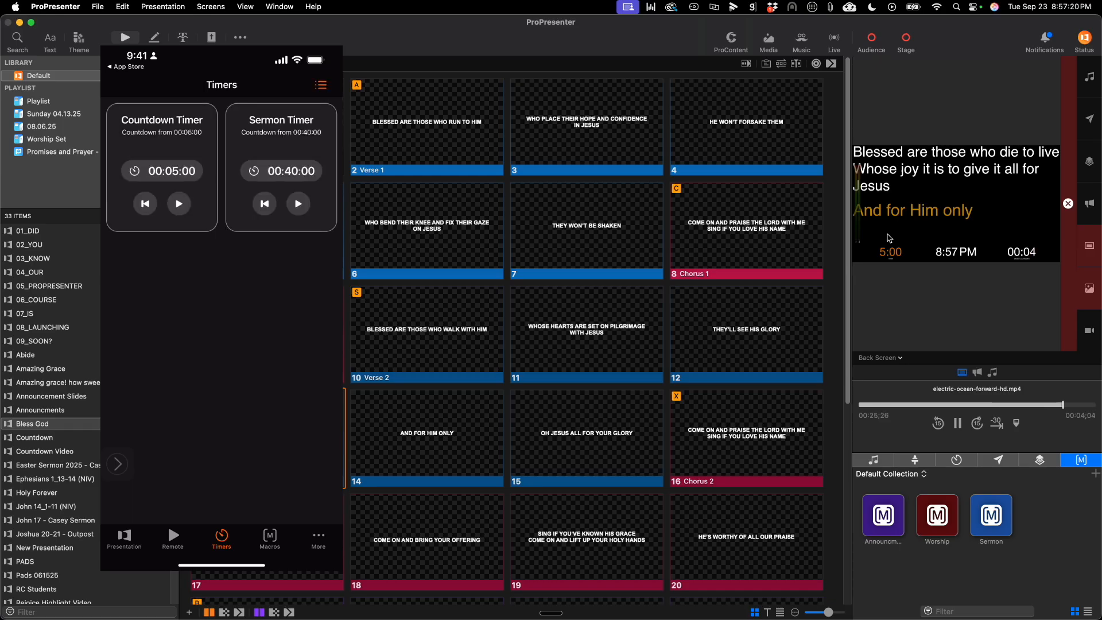
pyautogui.click(321, 84)
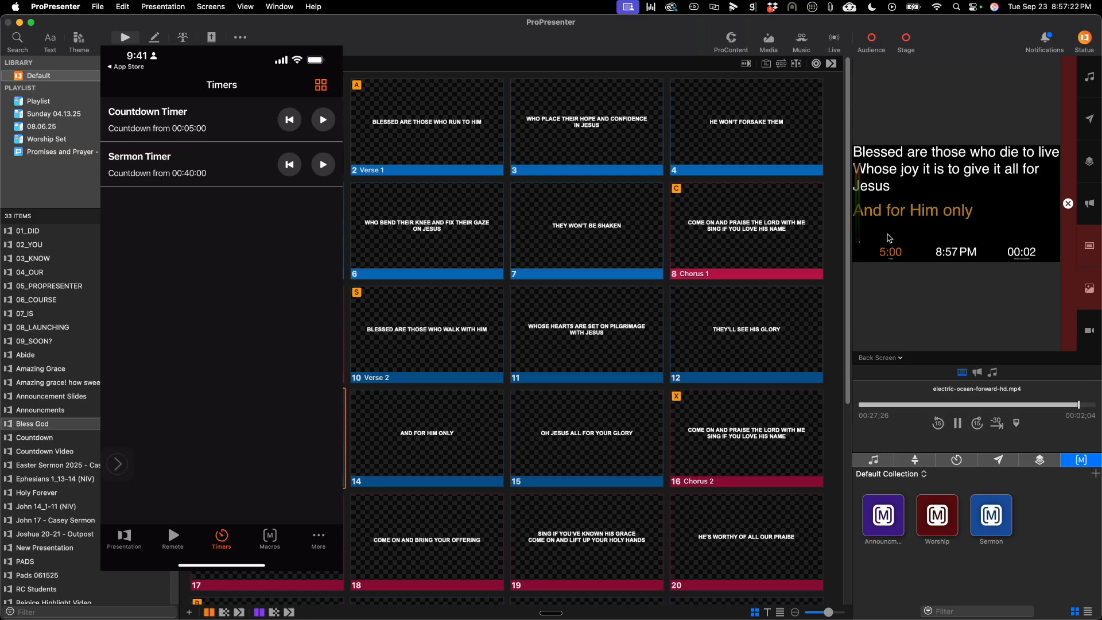
pyautogui.click(268, 539)
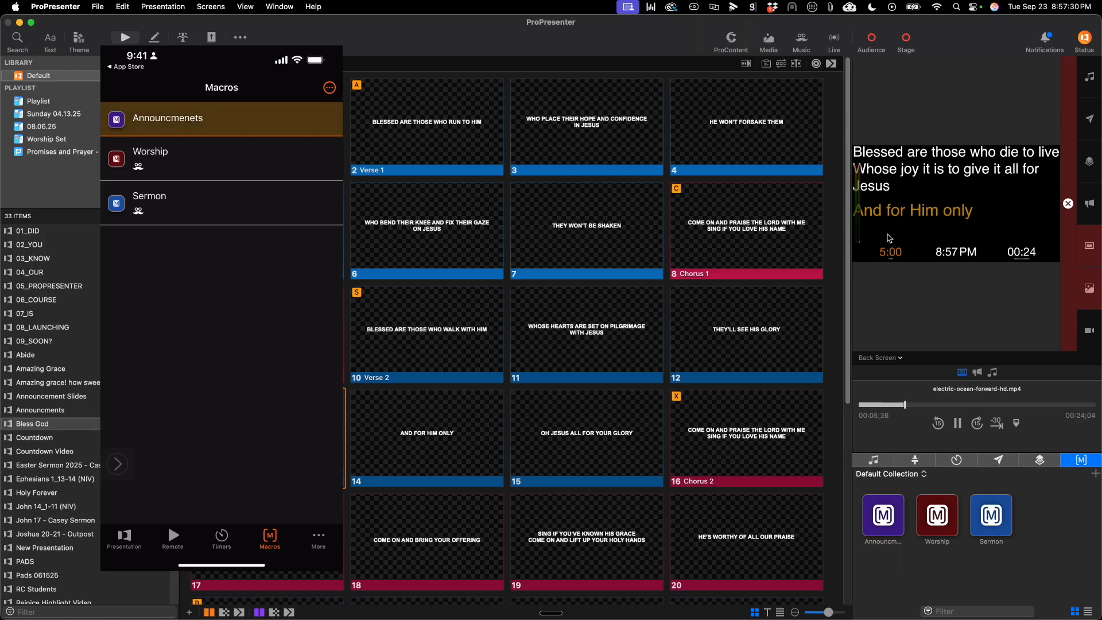
# Change the macro display between grid and list from the ••• options menu.
pyautogui.click(330, 87)
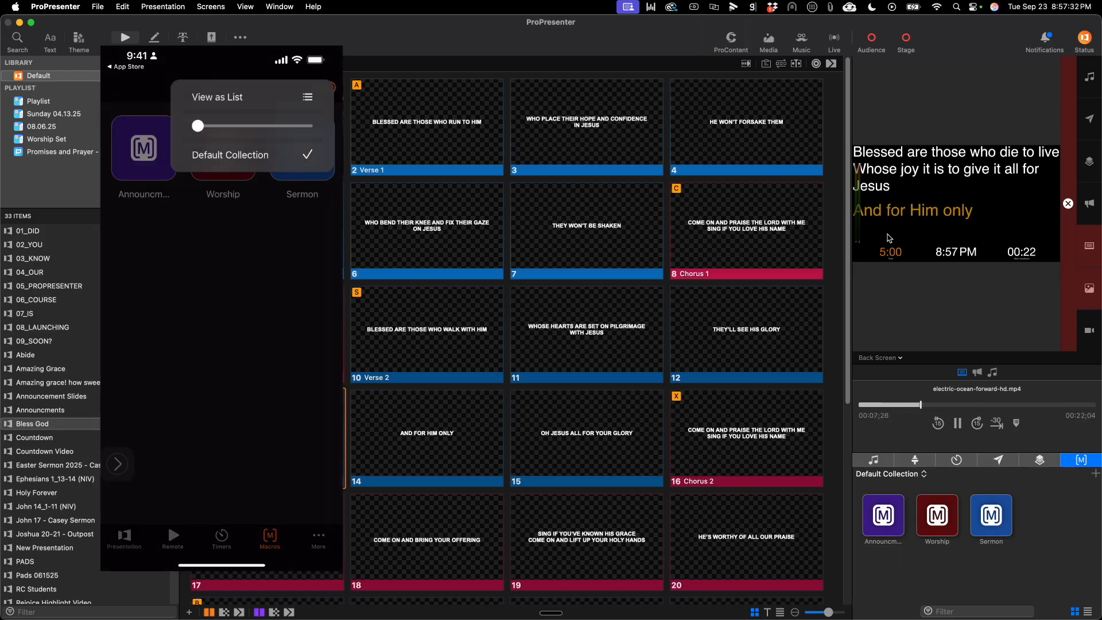
pyautogui.click(307, 97)
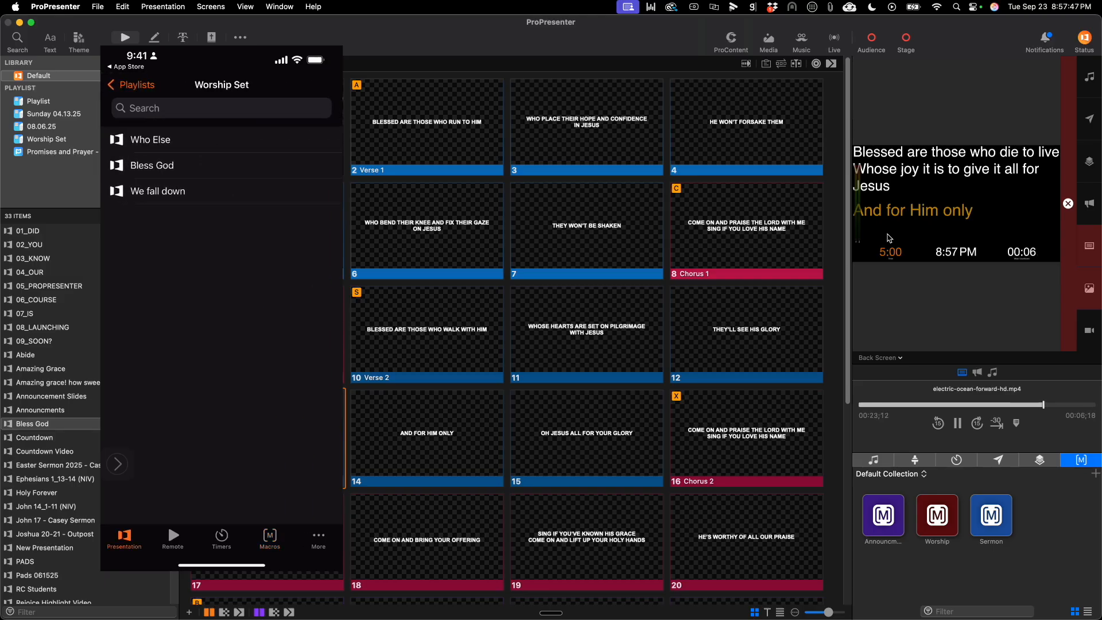
# Take Who Else slide 8 and the following lyric slides live from the Worship Set.
pyautogui.click(149, 139)
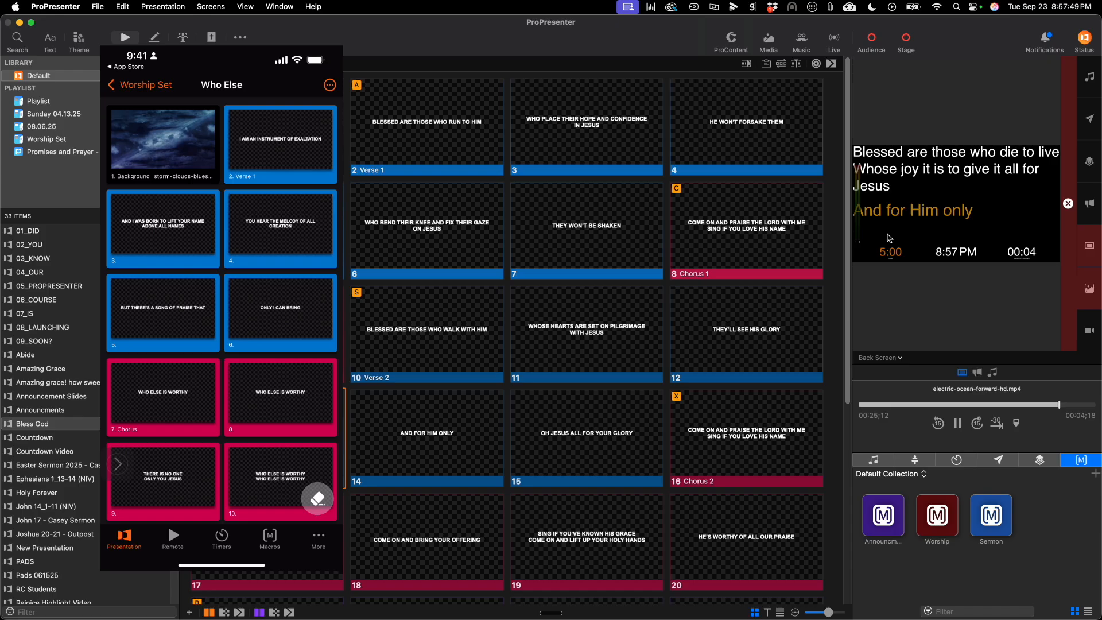
pyautogui.click(162, 228)
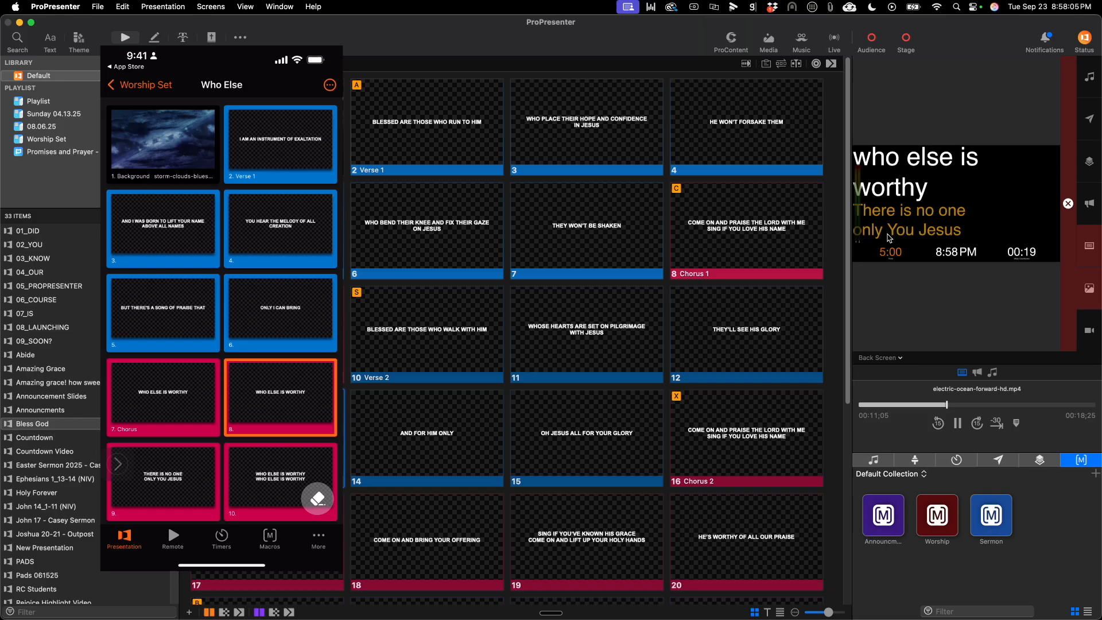
pyautogui.click(330, 84)
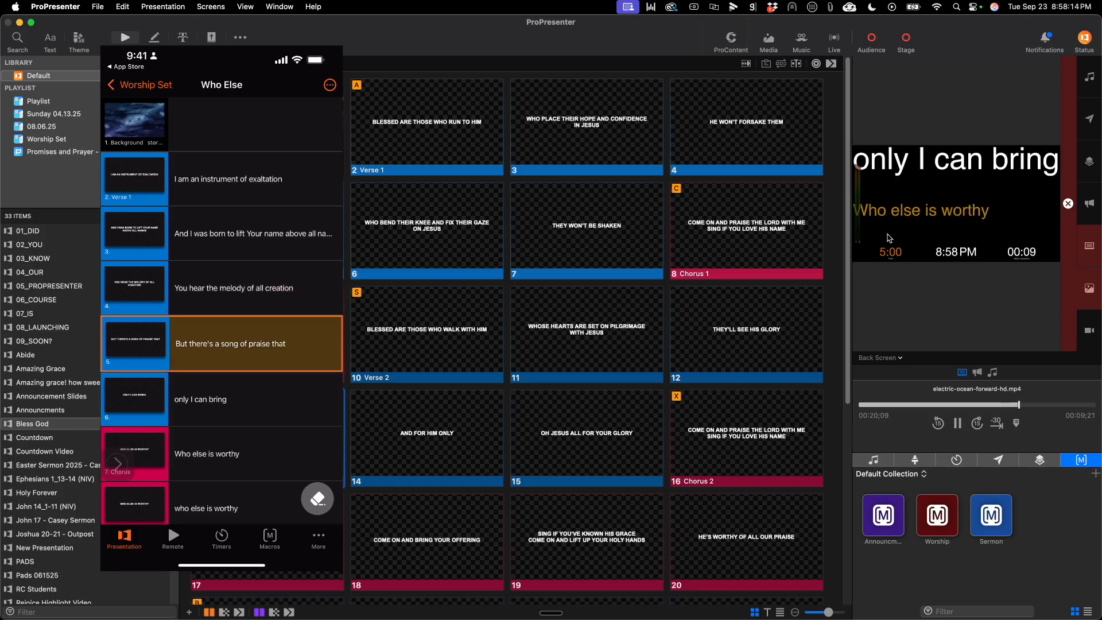
pyautogui.click(221, 452)
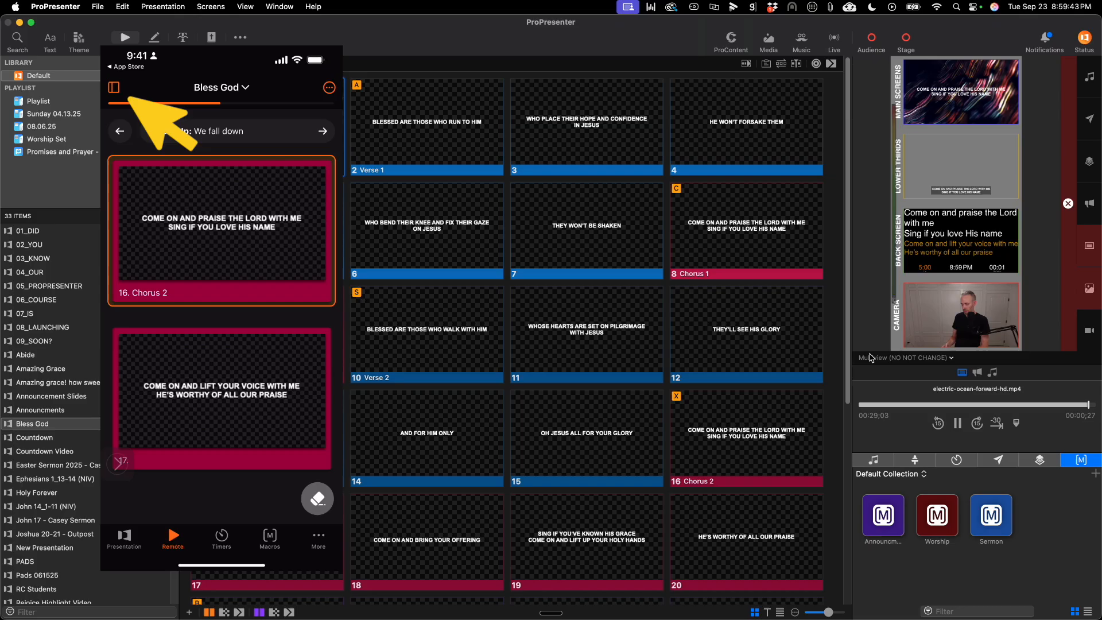
# Show slide thumbnails, move to Who Else via Next Up and take its Verse 1 live.
pyautogui.click(114, 87)
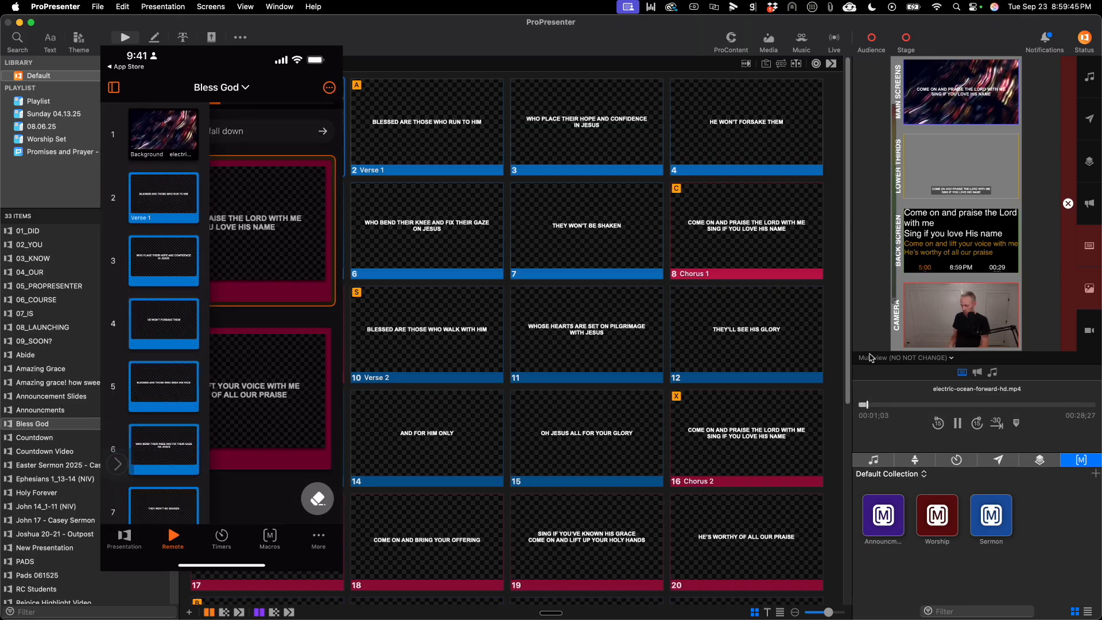
pyautogui.scroll(-3)
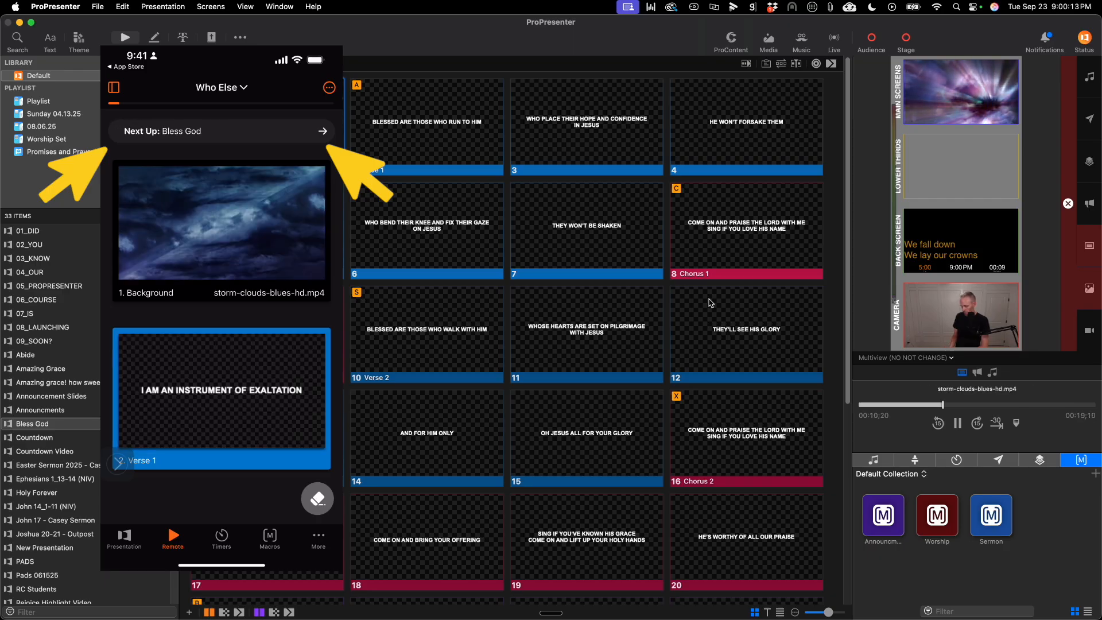
pyautogui.click(318, 539)
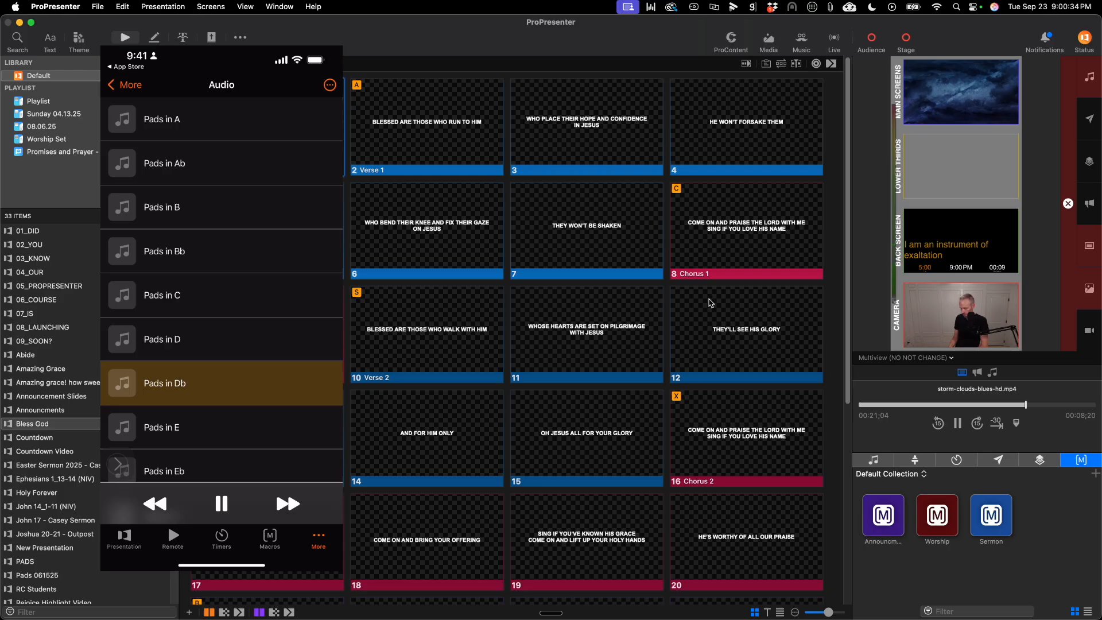
# Pause the playing Pads in Db track in the Audio list.
pyautogui.click(220, 502)
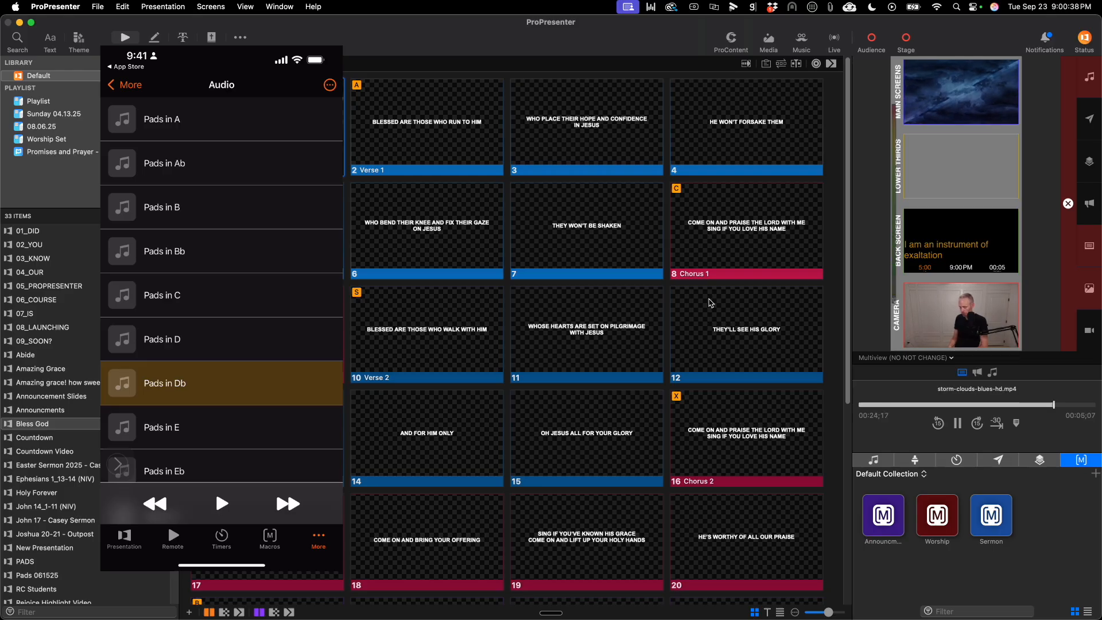
pyautogui.click(330, 83)
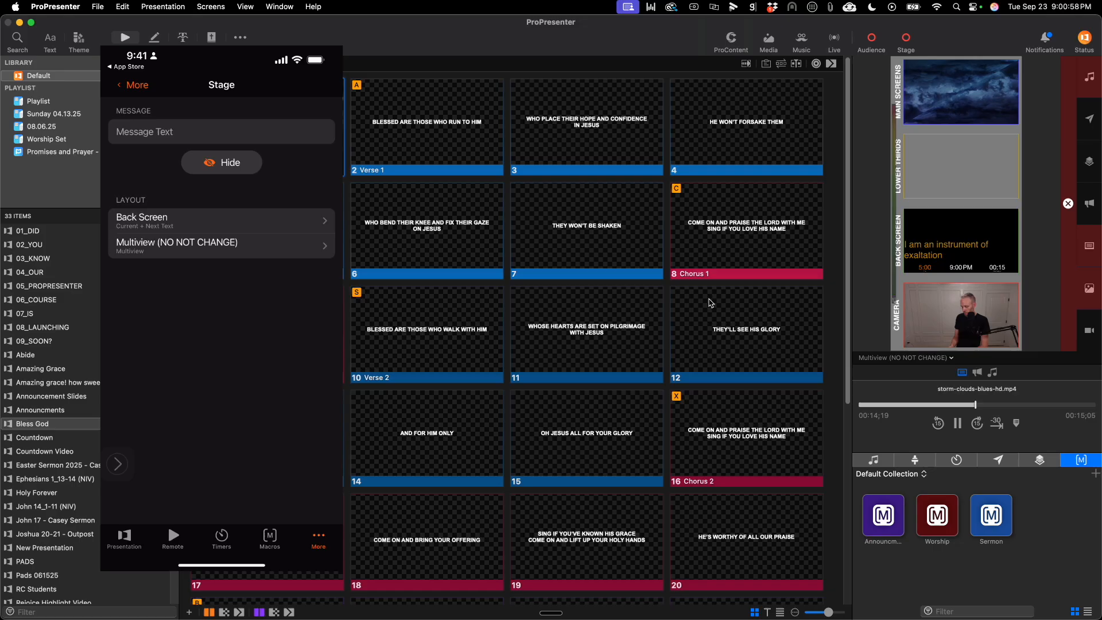
# Show the stage message 'Wrap up t up!' on the back screen, then hide it.
pyautogui.click(220, 220)
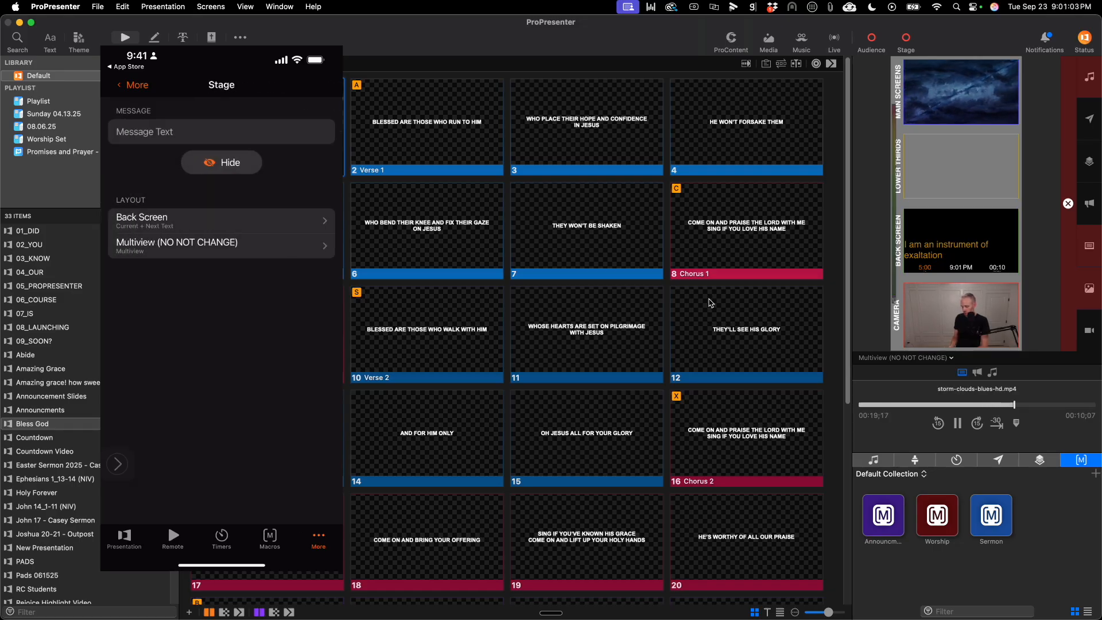
pyautogui.click(221, 130)
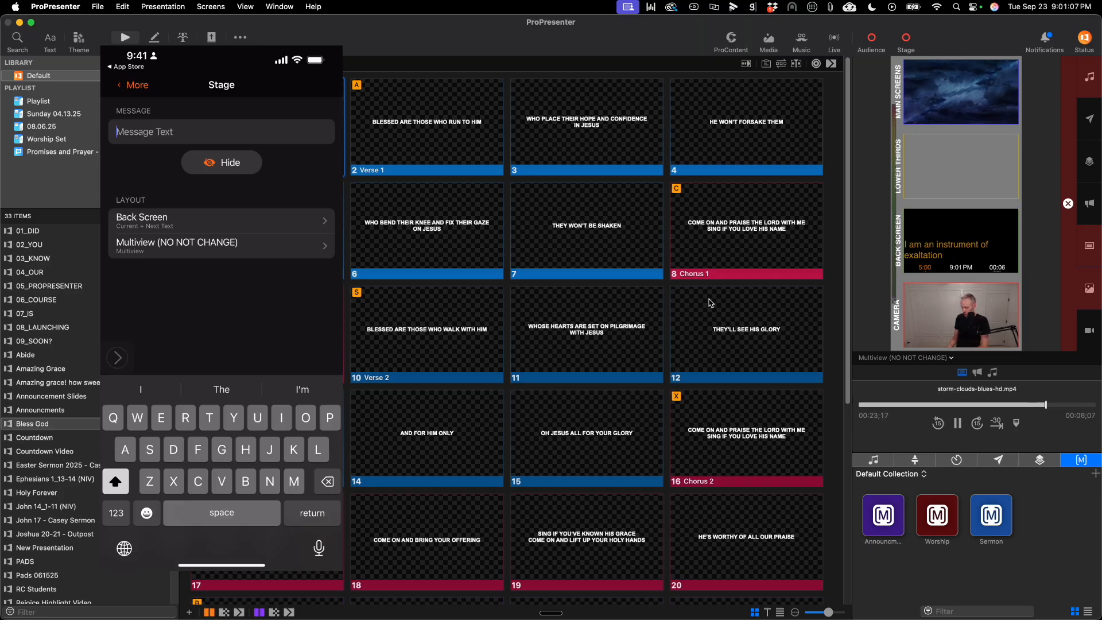
pyautogui.write('Wrap')
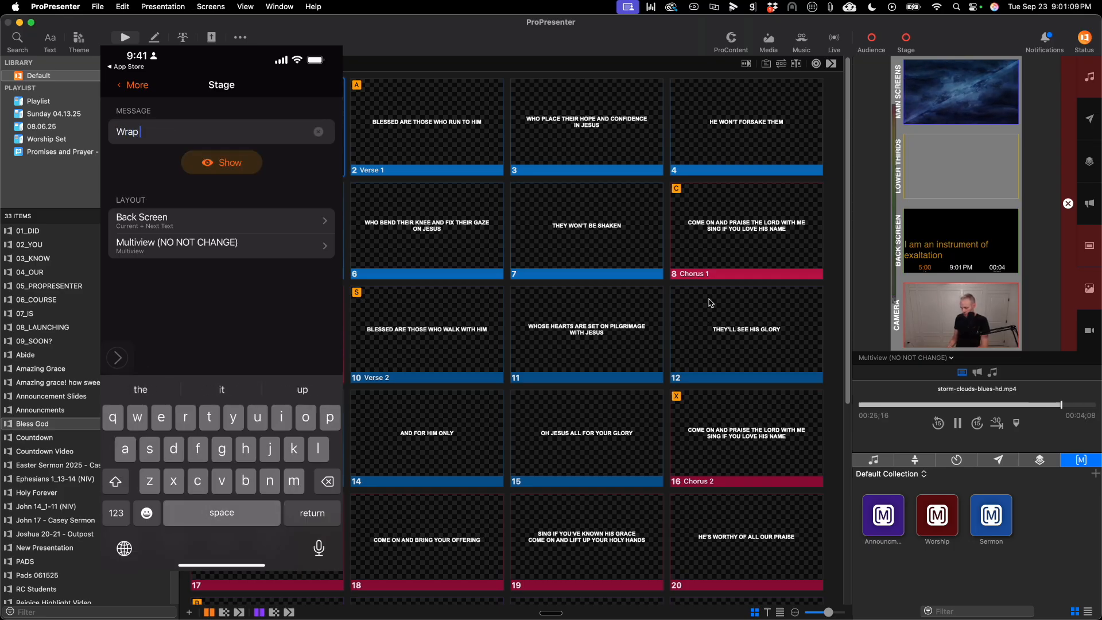
pyautogui.write('up t up!')
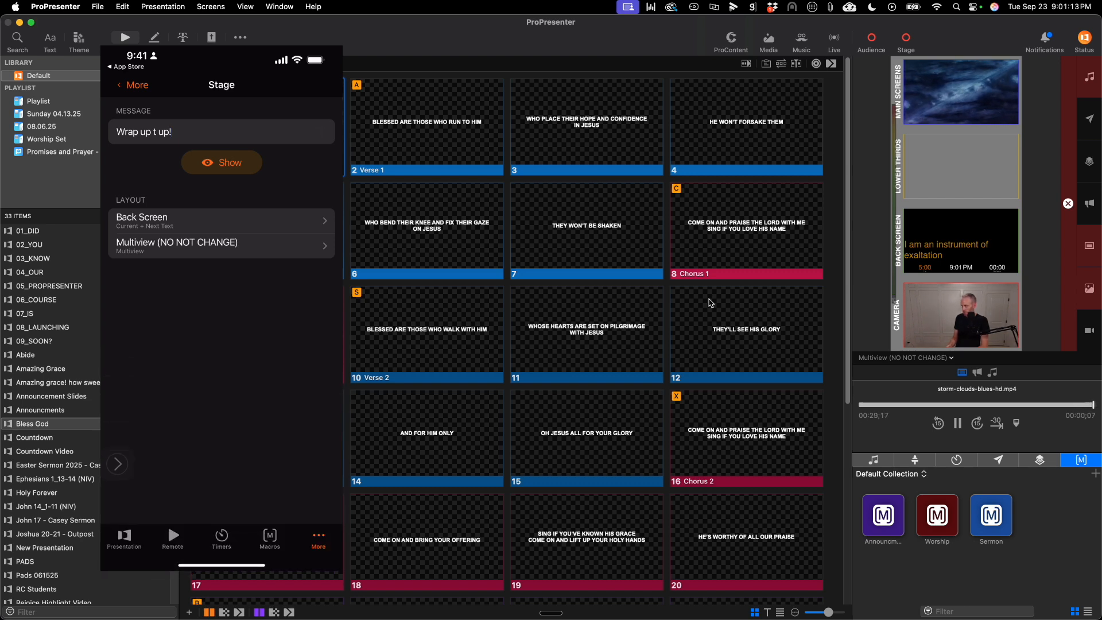
pyautogui.click(220, 162)
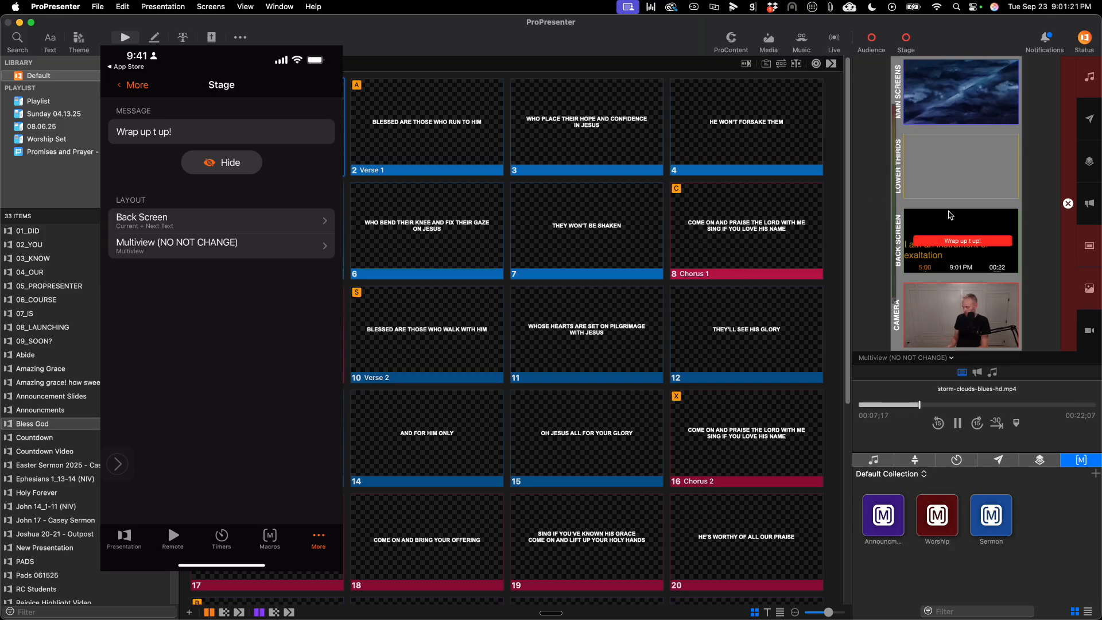
pyautogui.click(221, 162)
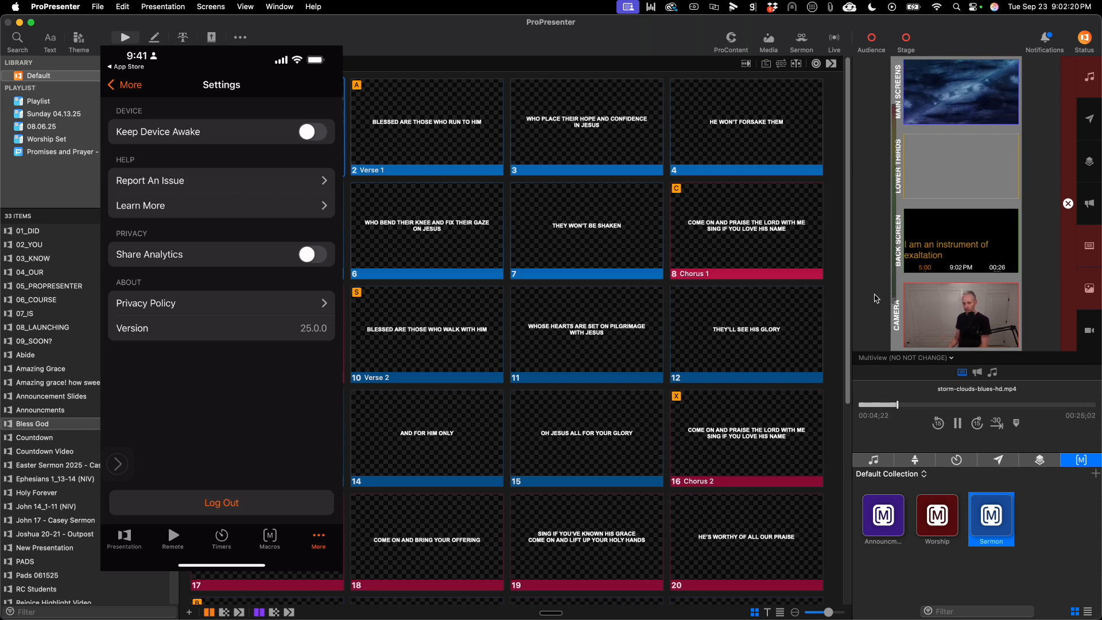
# Return from Settings to the More menu of extra features.
pyautogui.click(130, 84)
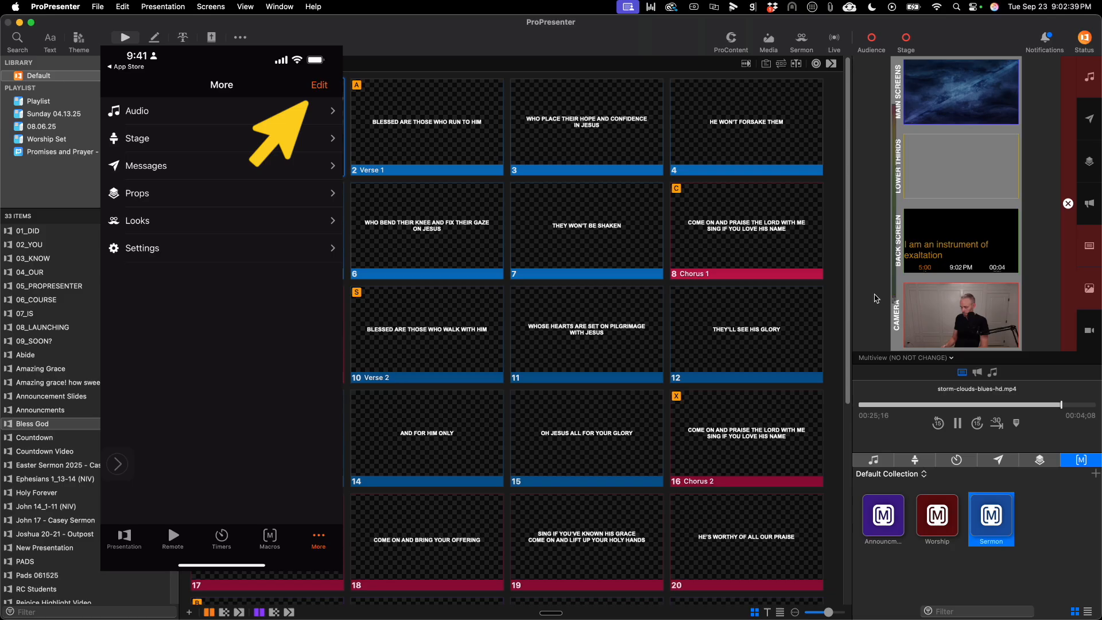
# Enter tab-editing mode from the More screen's Edit button.
pyautogui.click(319, 85)
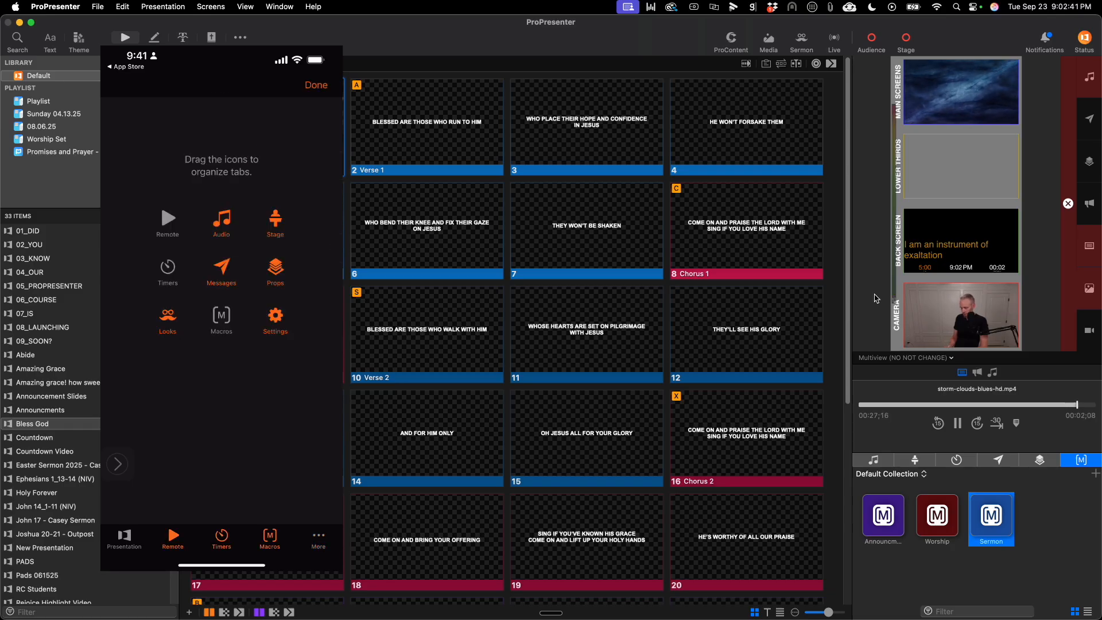
pyautogui.moveTo(220, 271)
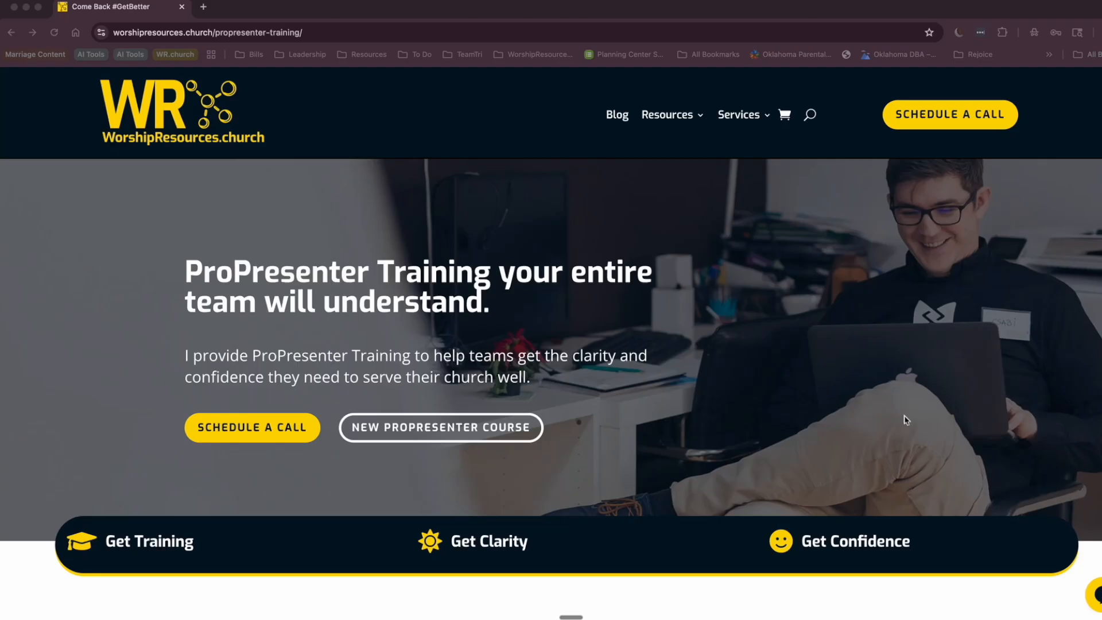
# Scroll down the training page to Joshua's 'I get it' introduction about ProPresenter being overwhelming.
pyautogui.scroll(-3)
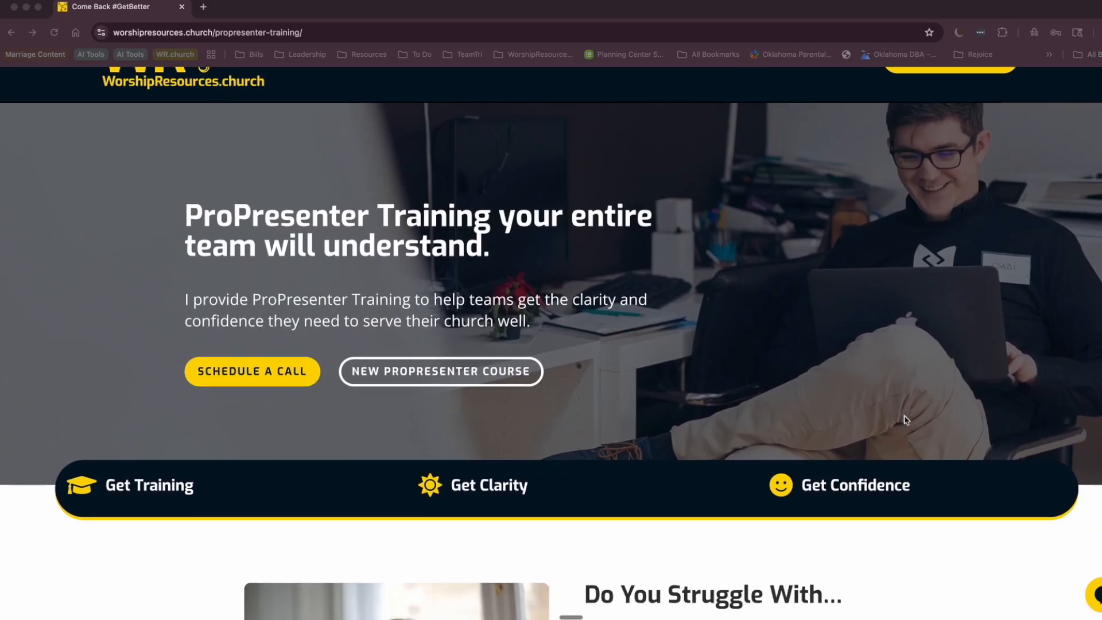
pyautogui.scroll(-3)
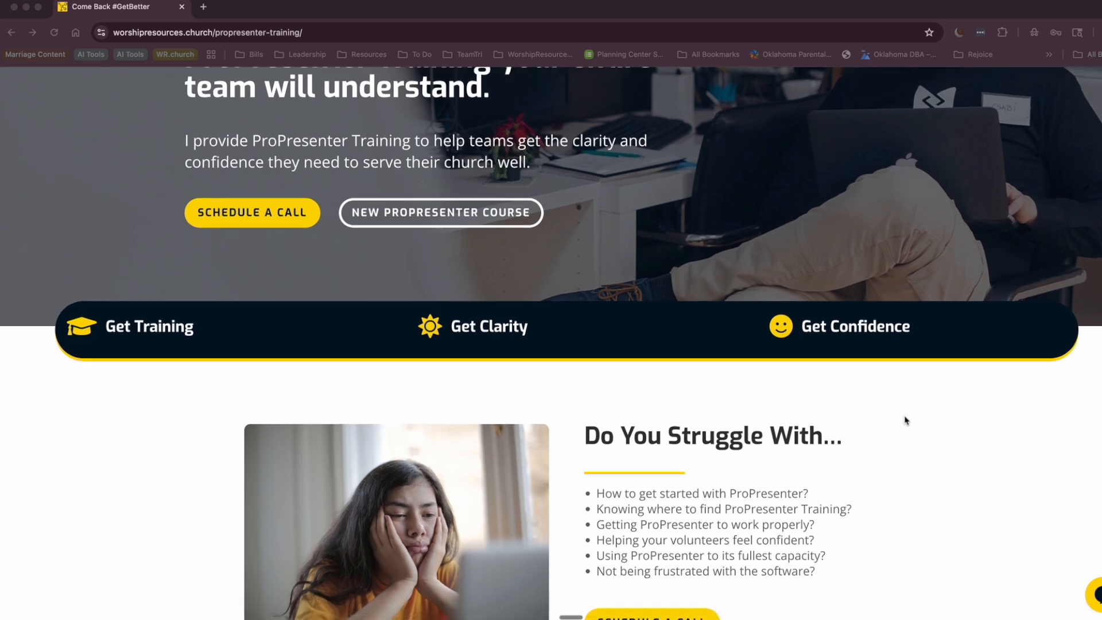
pyautogui.scroll(-3)
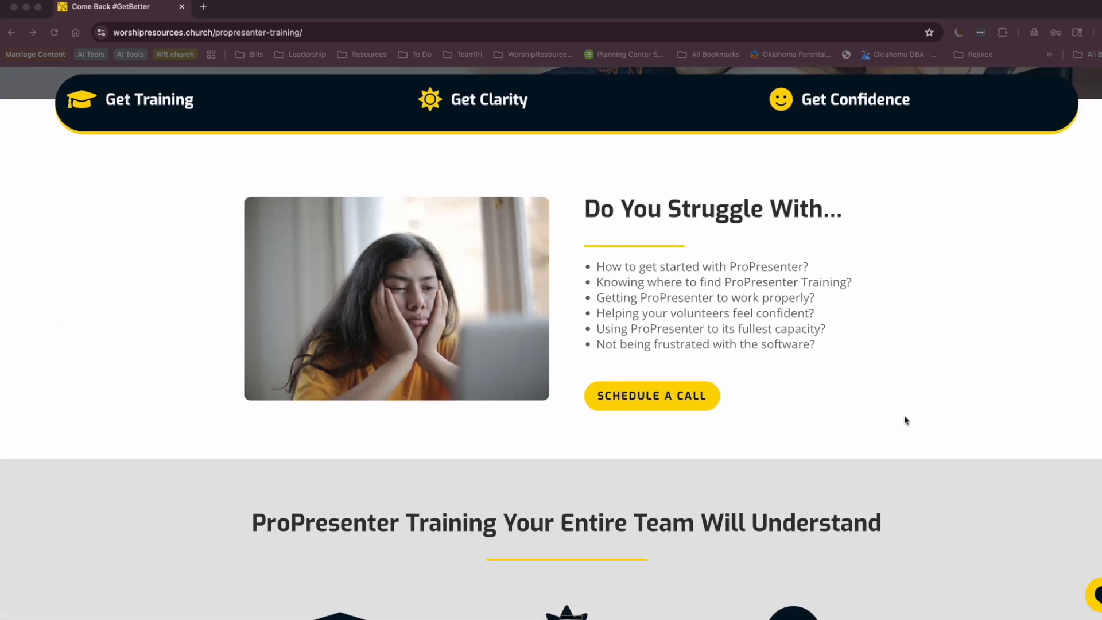
pyautogui.scroll(-3)
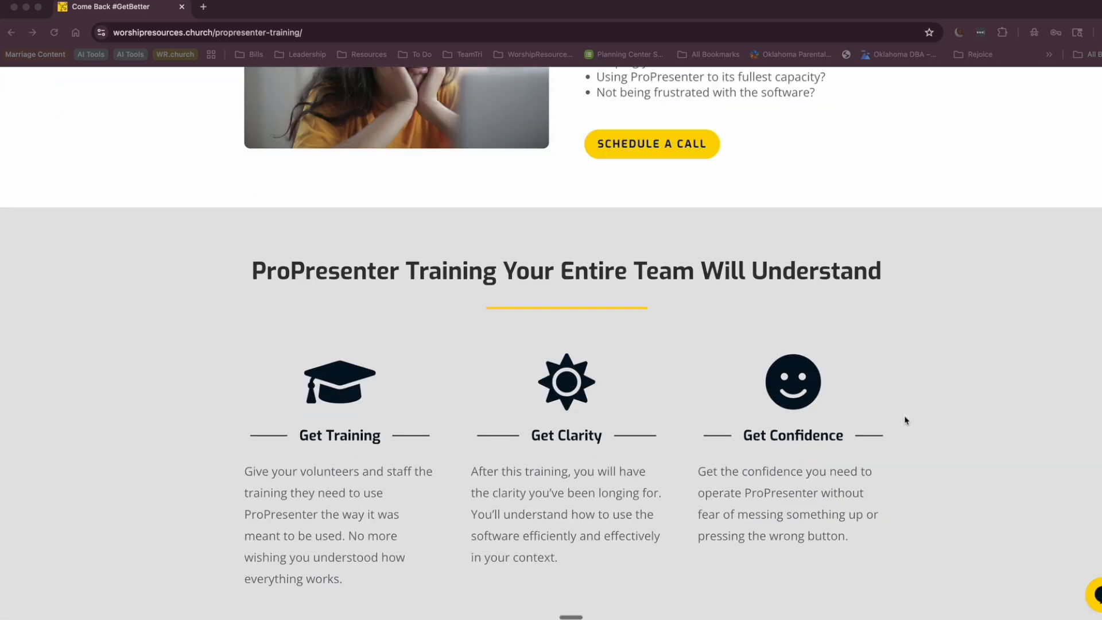
pyautogui.scroll(-3)
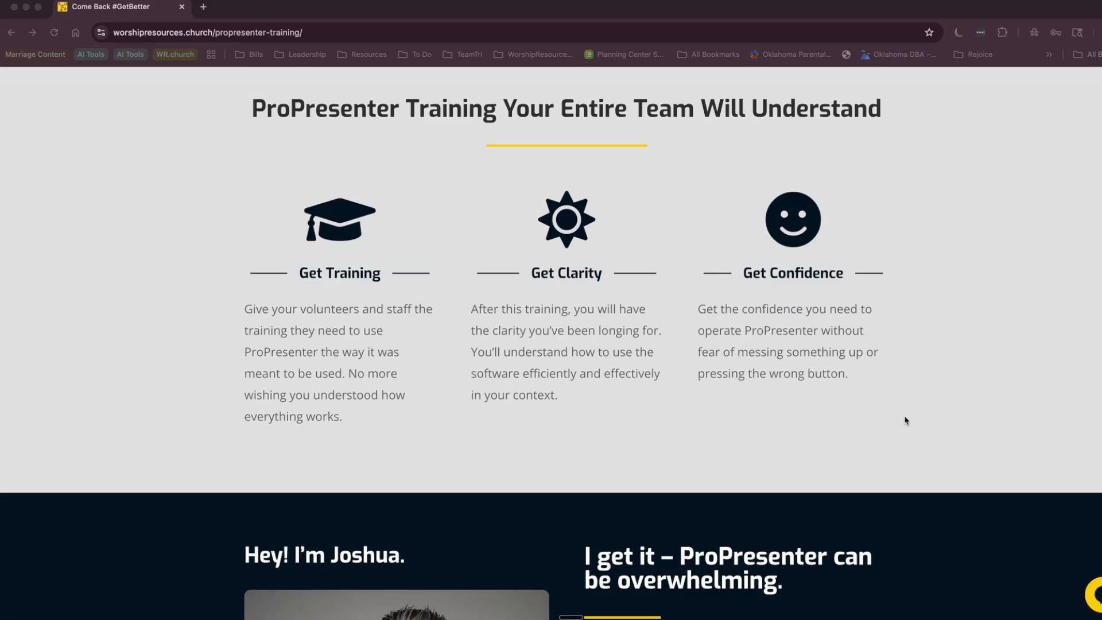
pyautogui.scroll(-3)
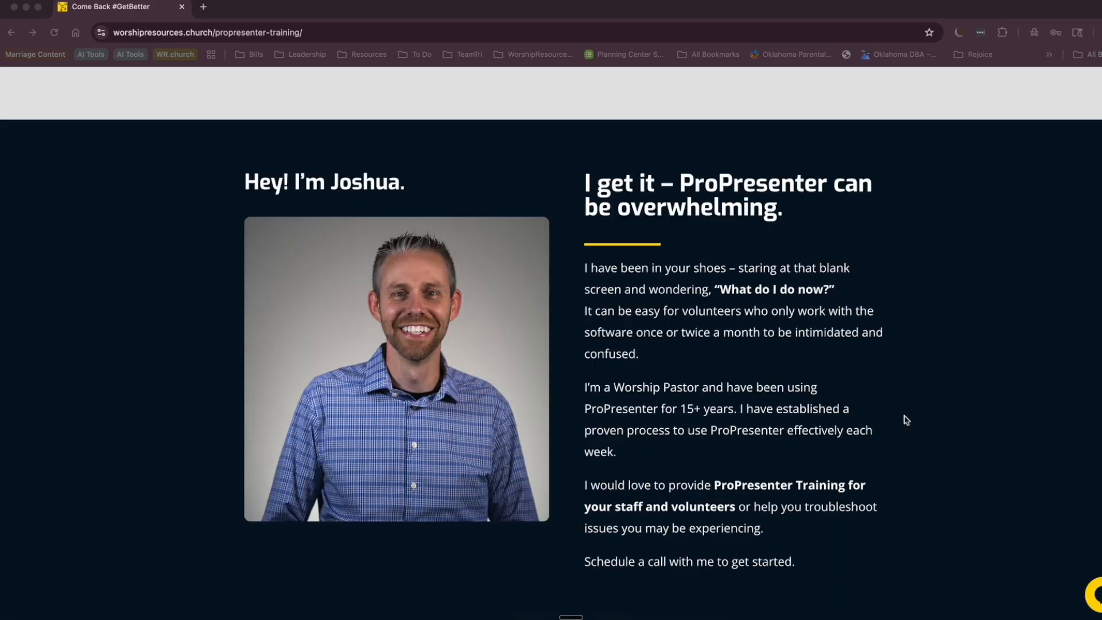